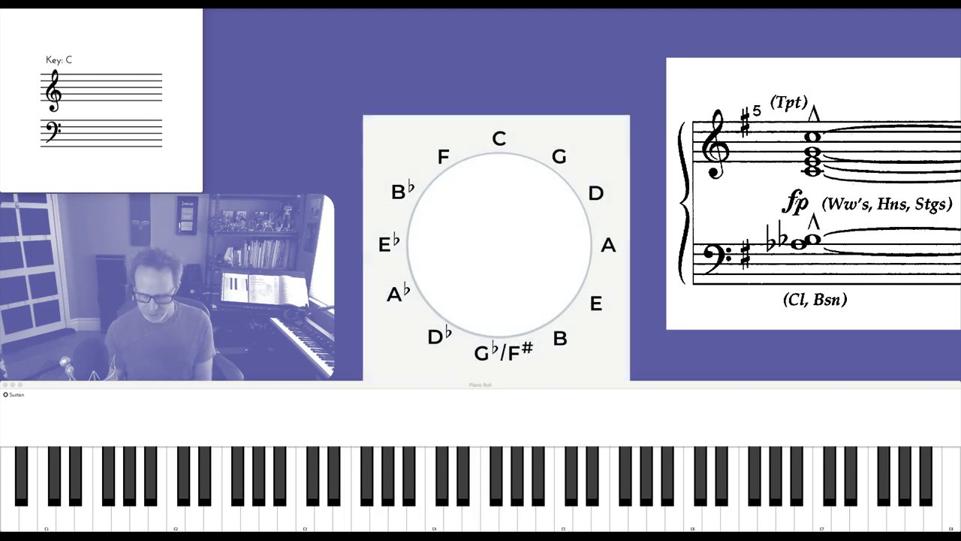
- Play a C7 chord then an A♭7 chord, each shown on keyboard, staff and circle of fifths
{"action": "left_click", "coordinate": [499, 138]}
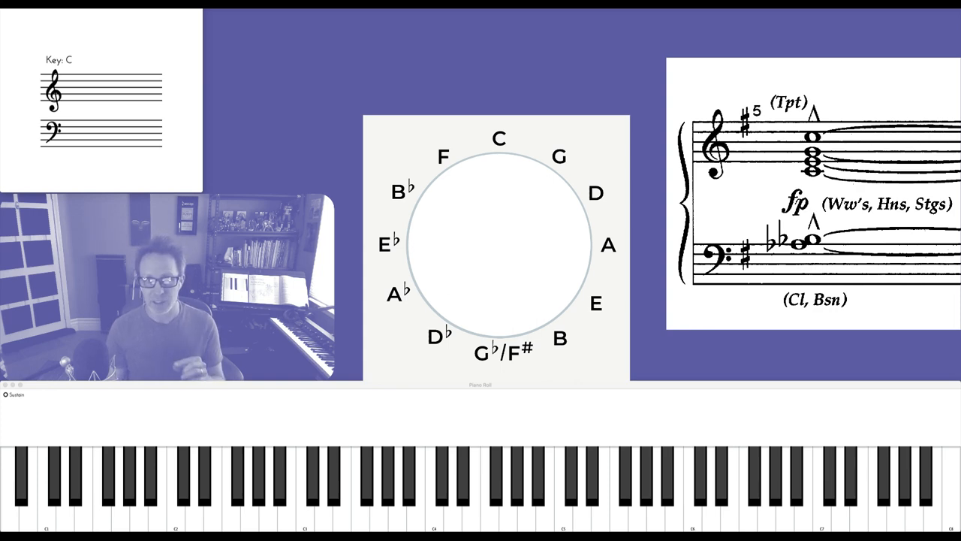
{"action": "left_click", "coordinate": [498, 138]}
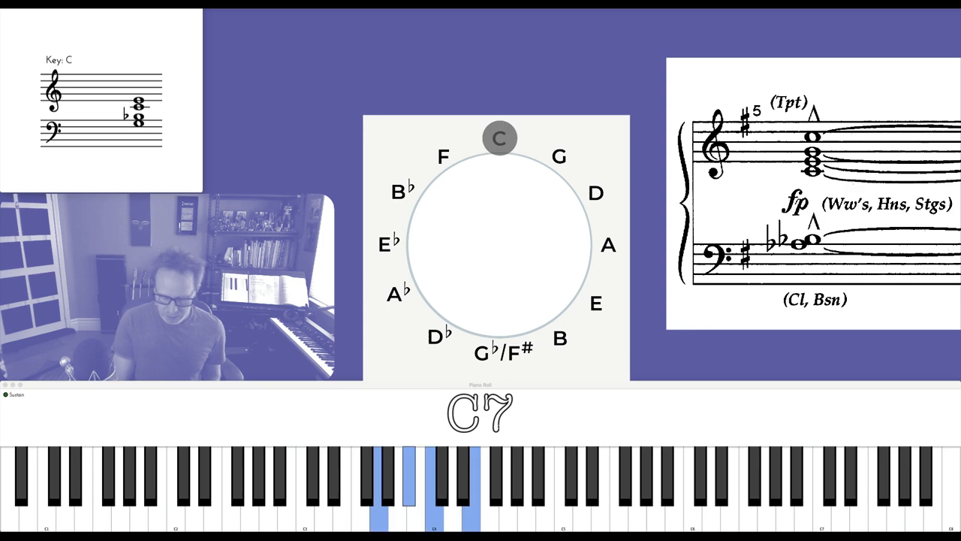
{"action": "left_click", "coordinate": [396, 291]}
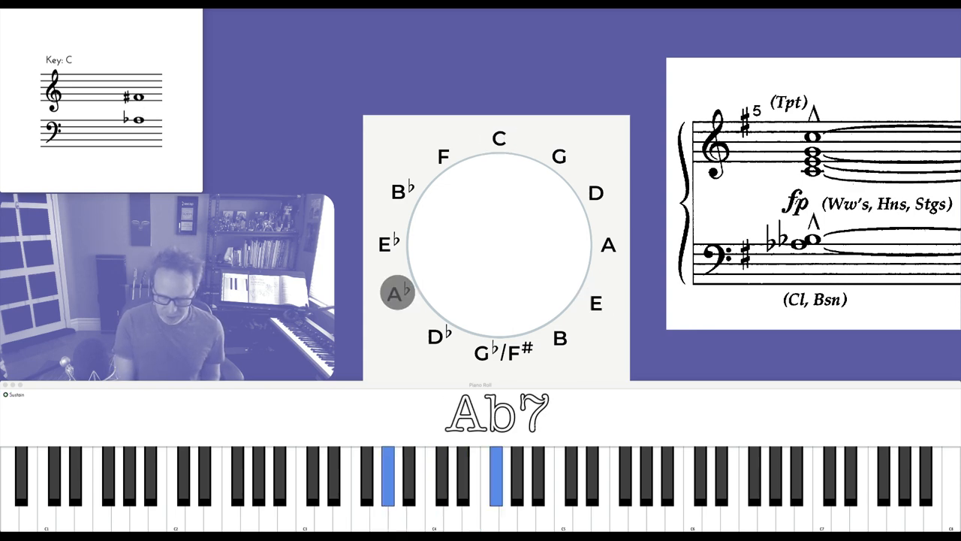